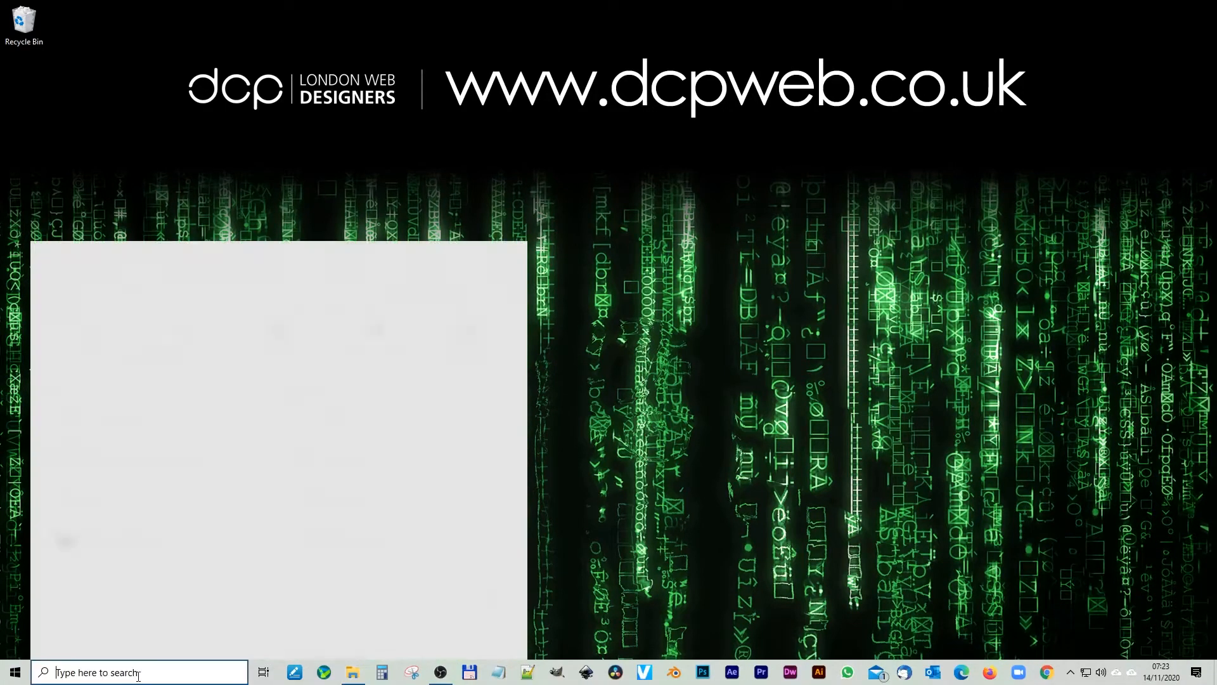
# - Search the Start menu for 'control' to find Control Panel
pyautogui.write('contro')
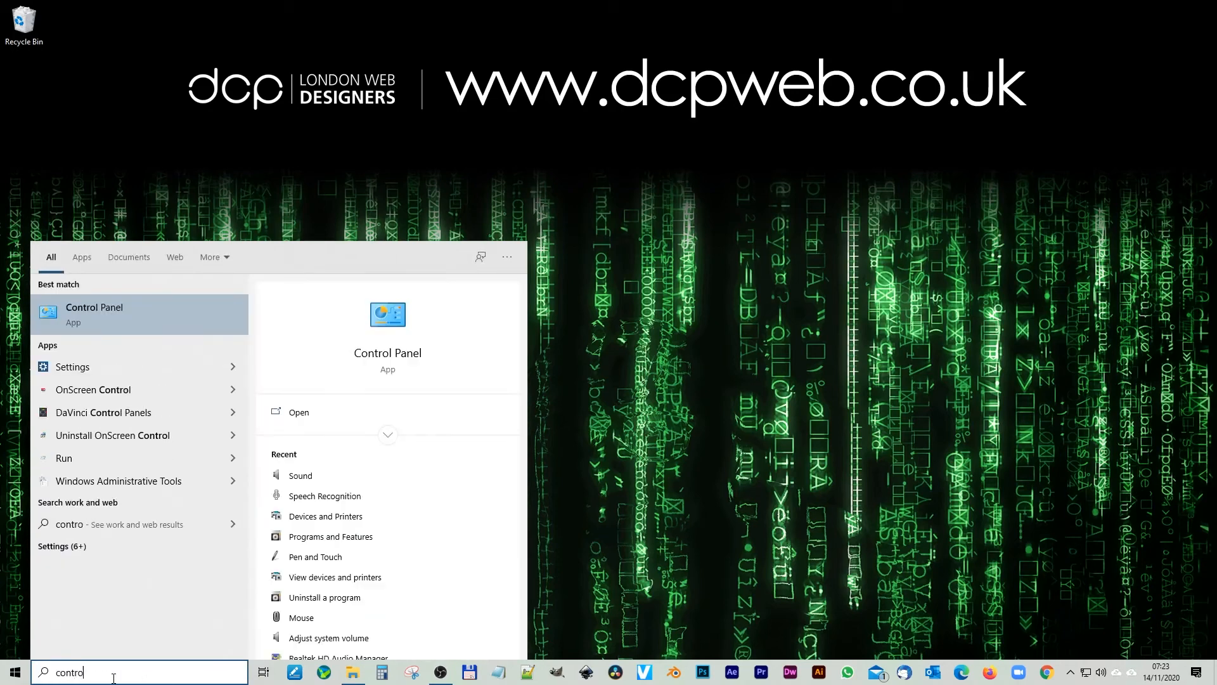
pyautogui.write('l')
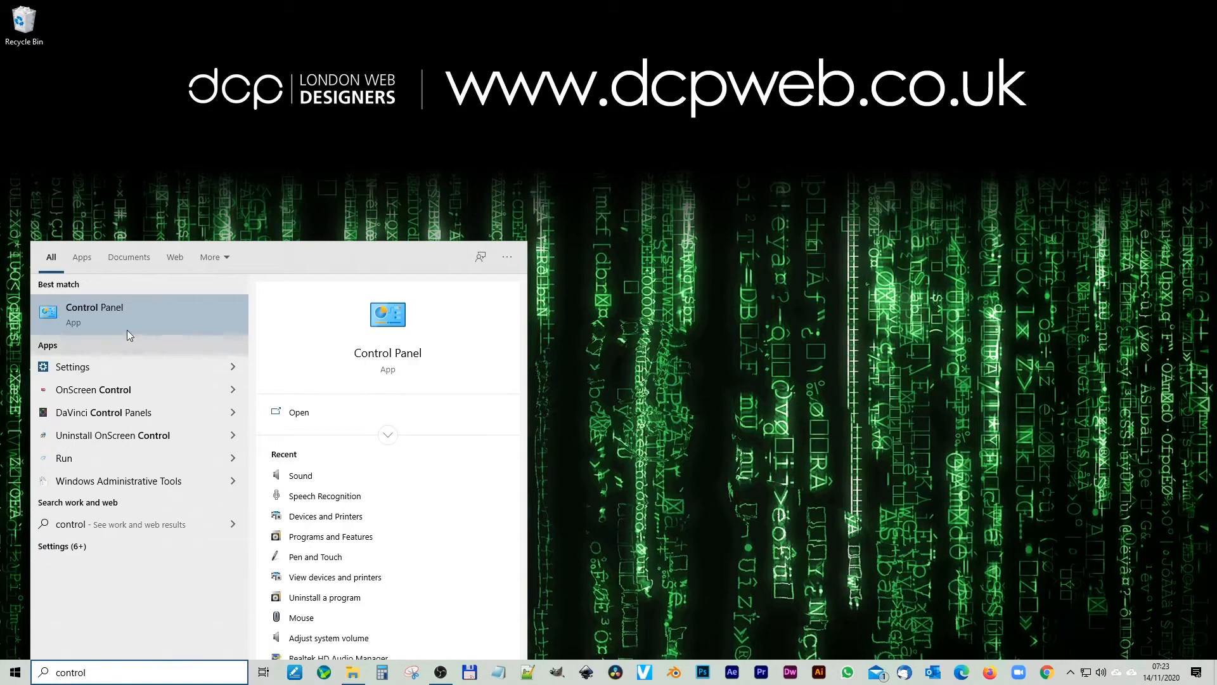
# - Open Control Panel from the results and go to Hardware and Sound
pyautogui.click(93, 315)
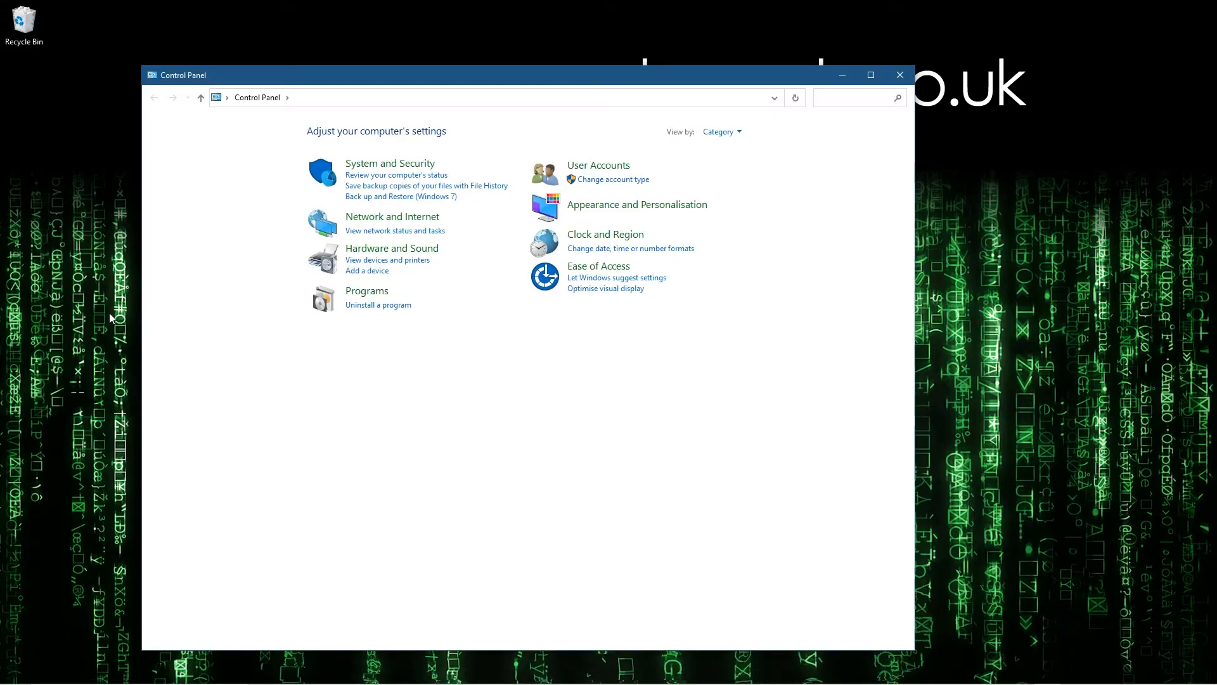
pyautogui.moveTo(392, 256)
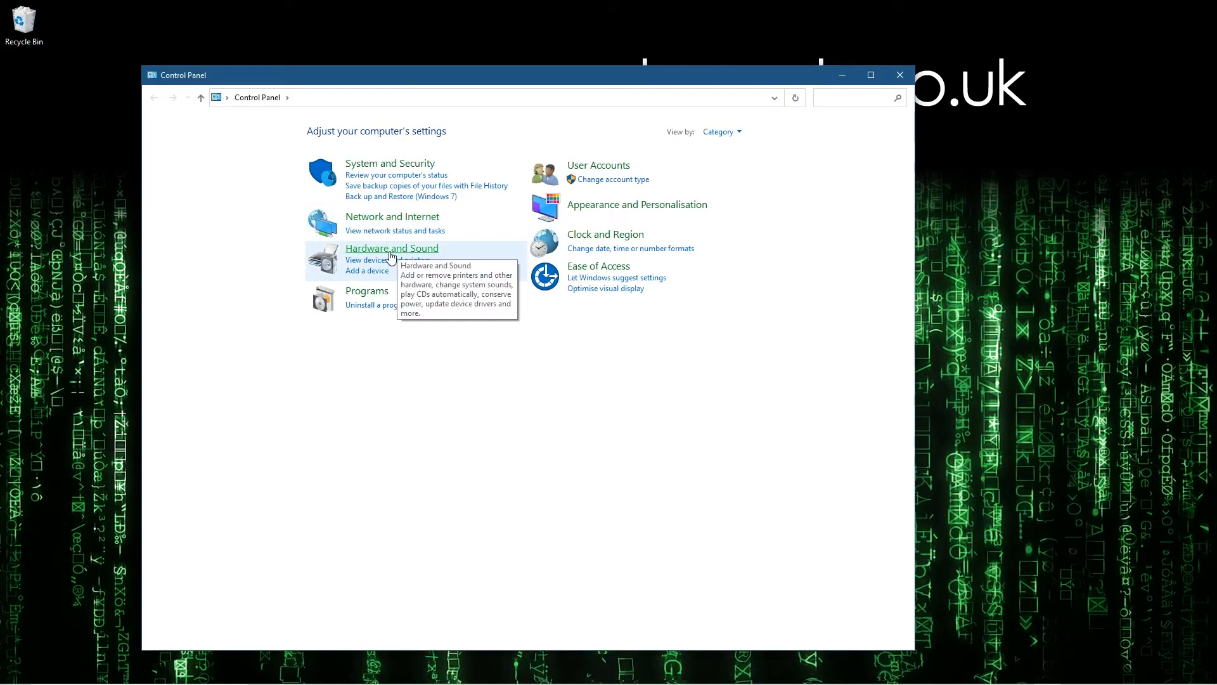
pyautogui.click(391, 248)
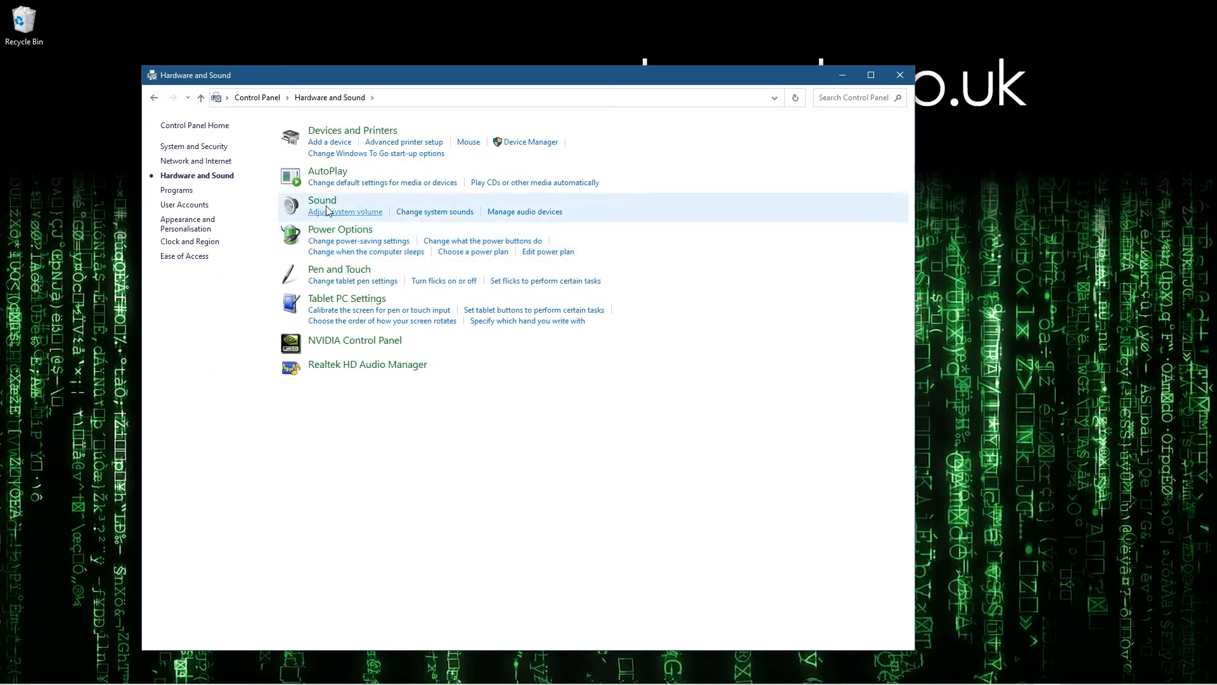
pyautogui.moveTo(321, 200)
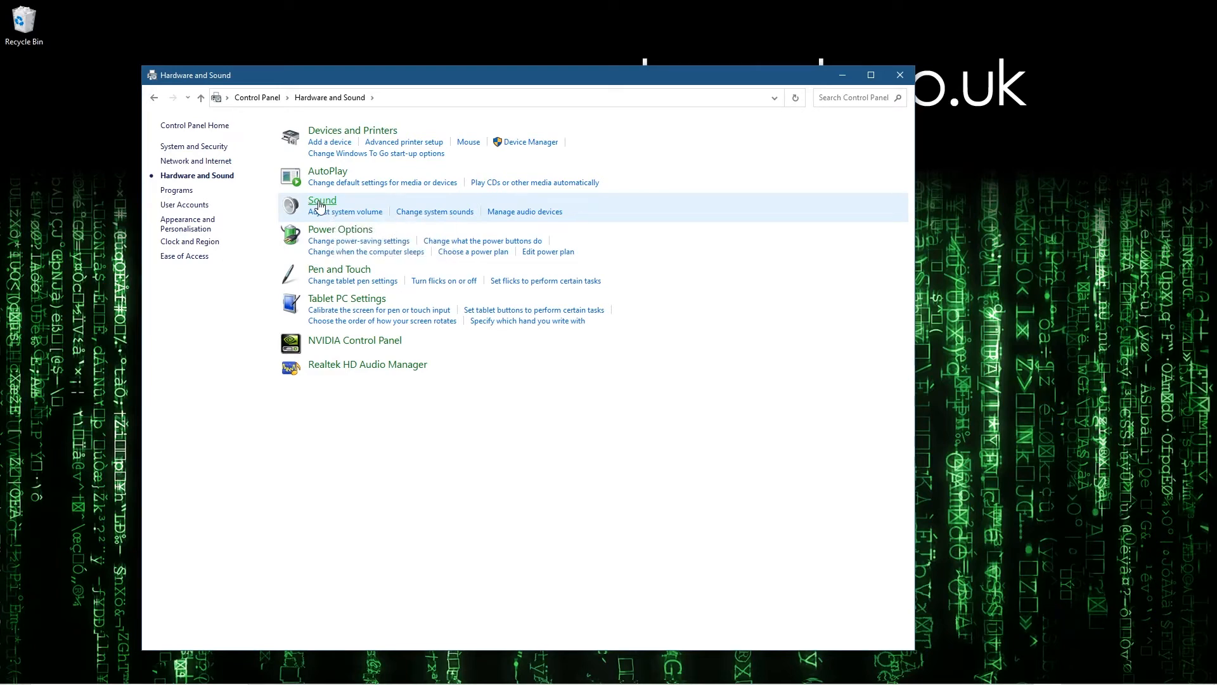
# - In Sound's Recording tab, select the Microphone (LCS) USB Audio Device
pyautogui.click(321, 200)
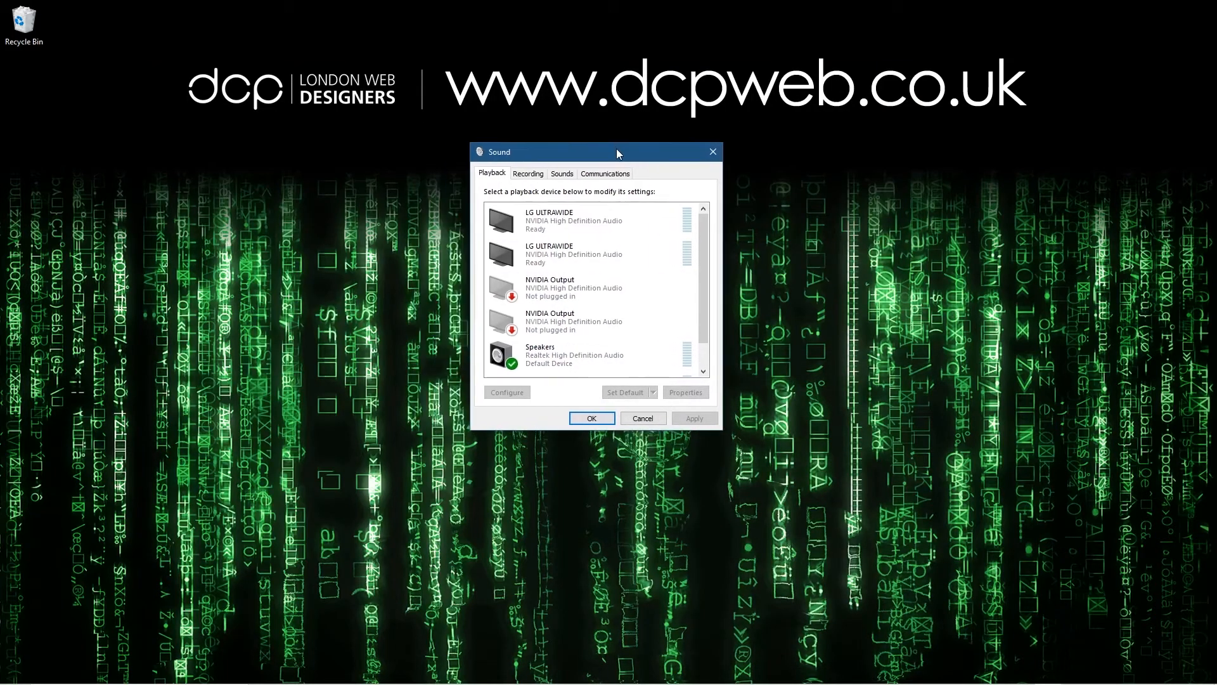
pyautogui.click(528, 173)
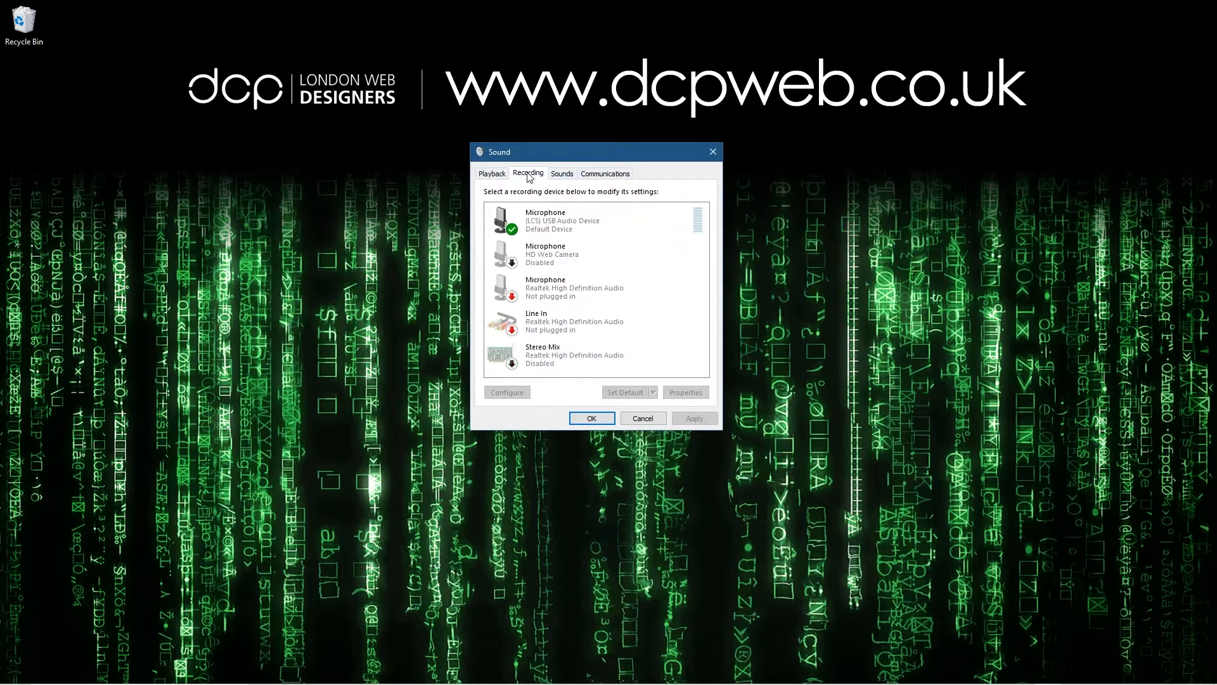
pyautogui.click(590, 221)
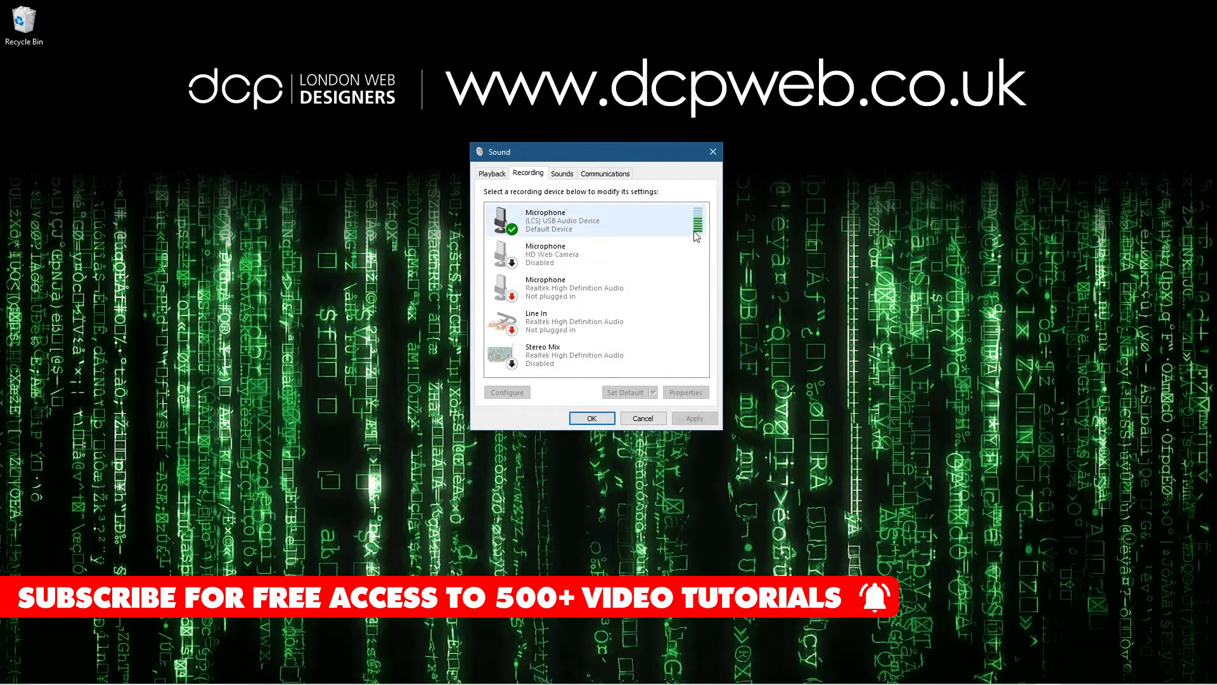
pyautogui.click(593, 254)
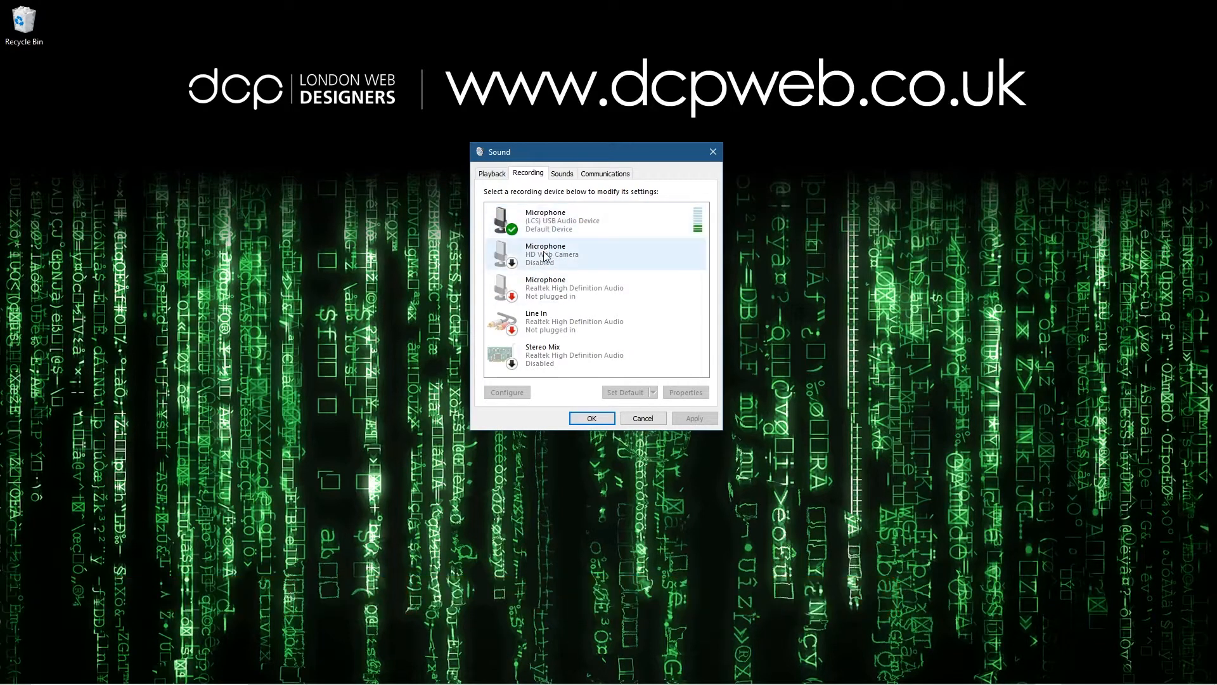
pyautogui.click(590, 221)
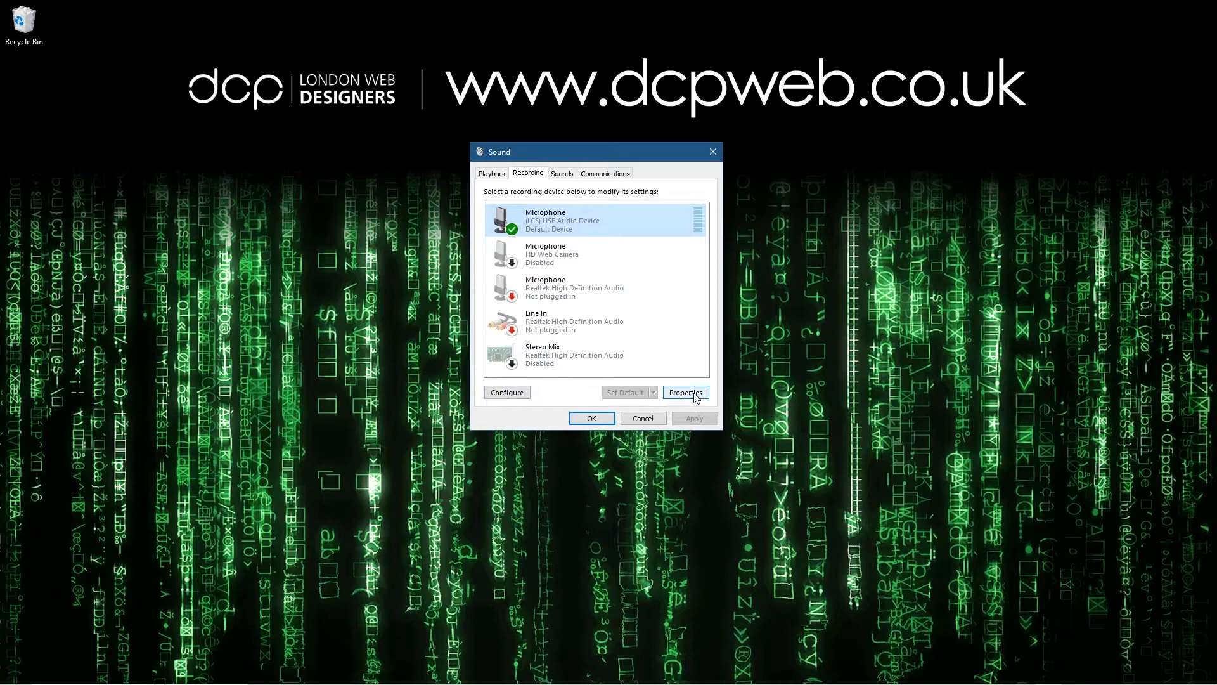
# - In the USB microphone's Properties Levels tab, set the microphone level to 100
pyautogui.click(685, 392)
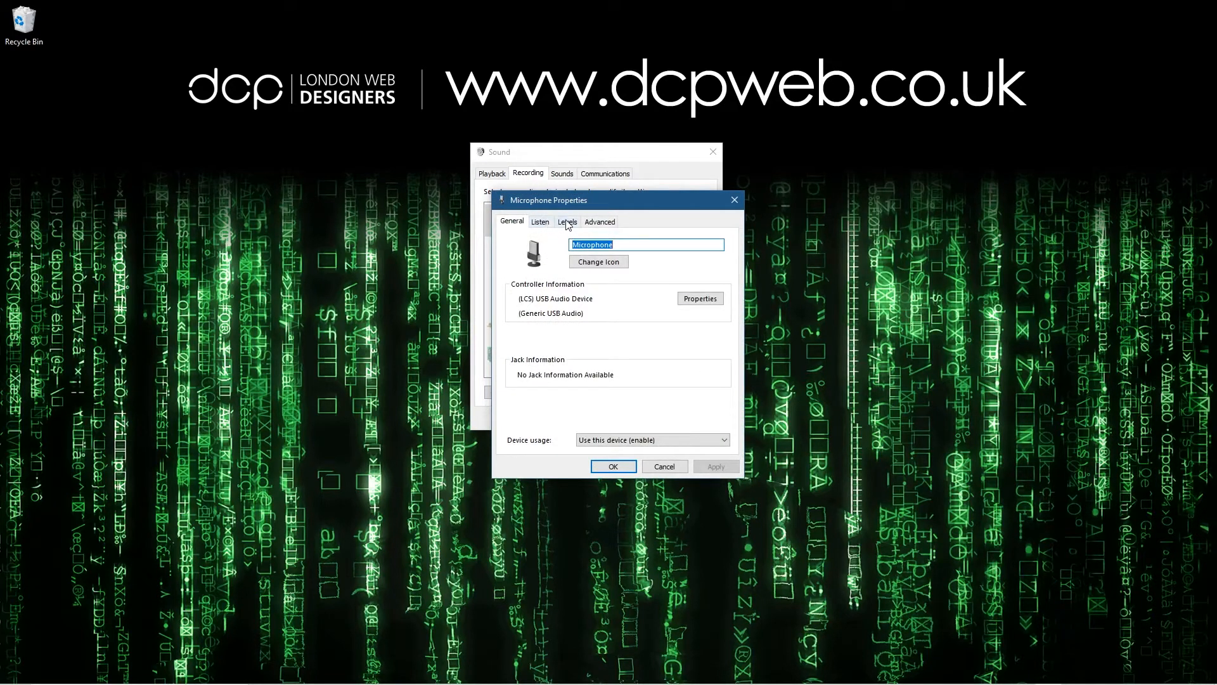
pyautogui.click(567, 221)
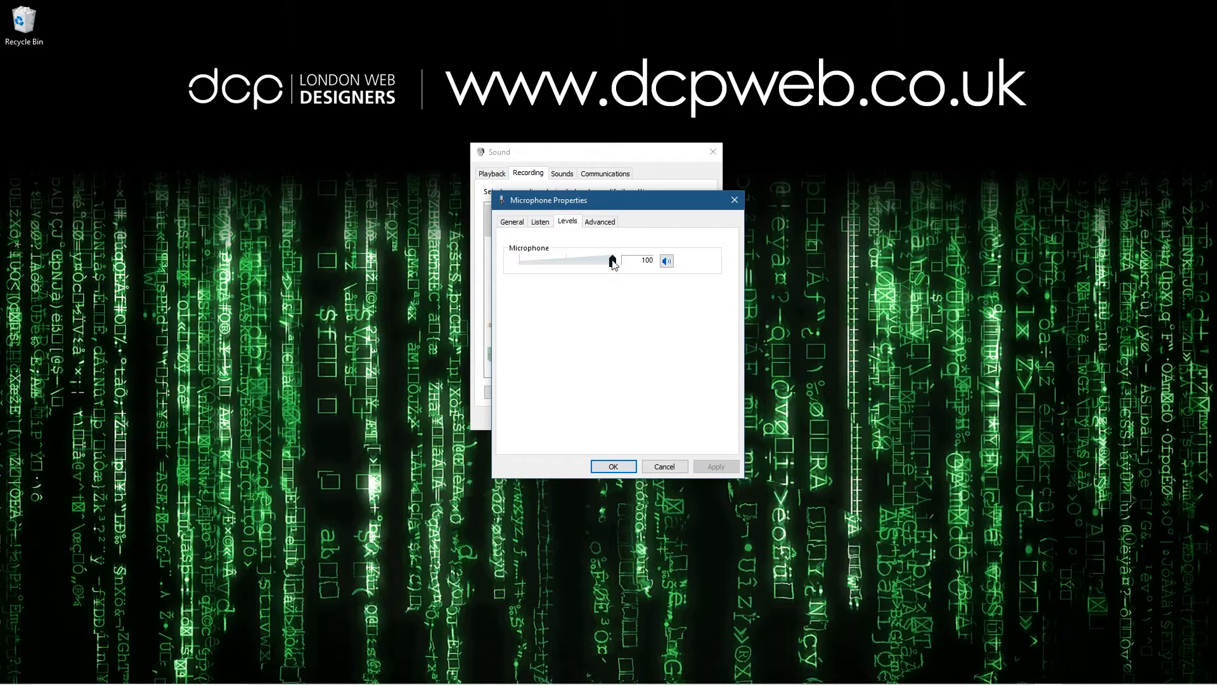
pyautogui.moveTo(612, 260); pyautogui.dragTo(596, 260)
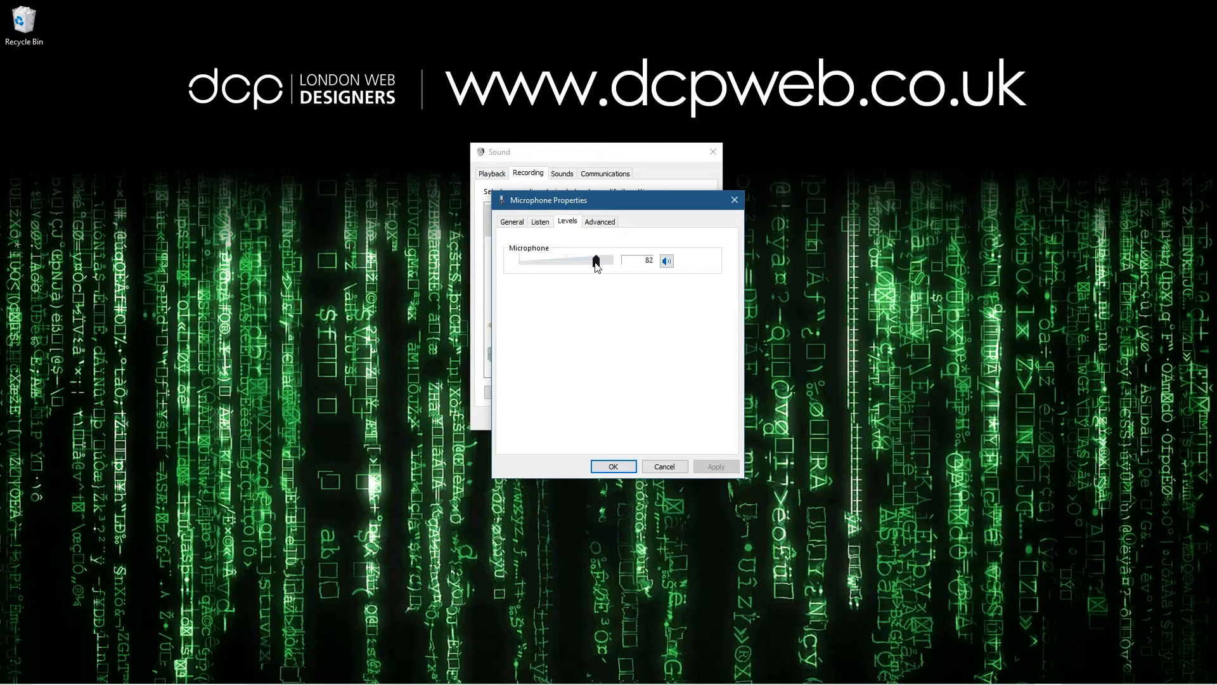
pyautogui.moveTo(596, 260); pyautogui.dragTo(587, 259)
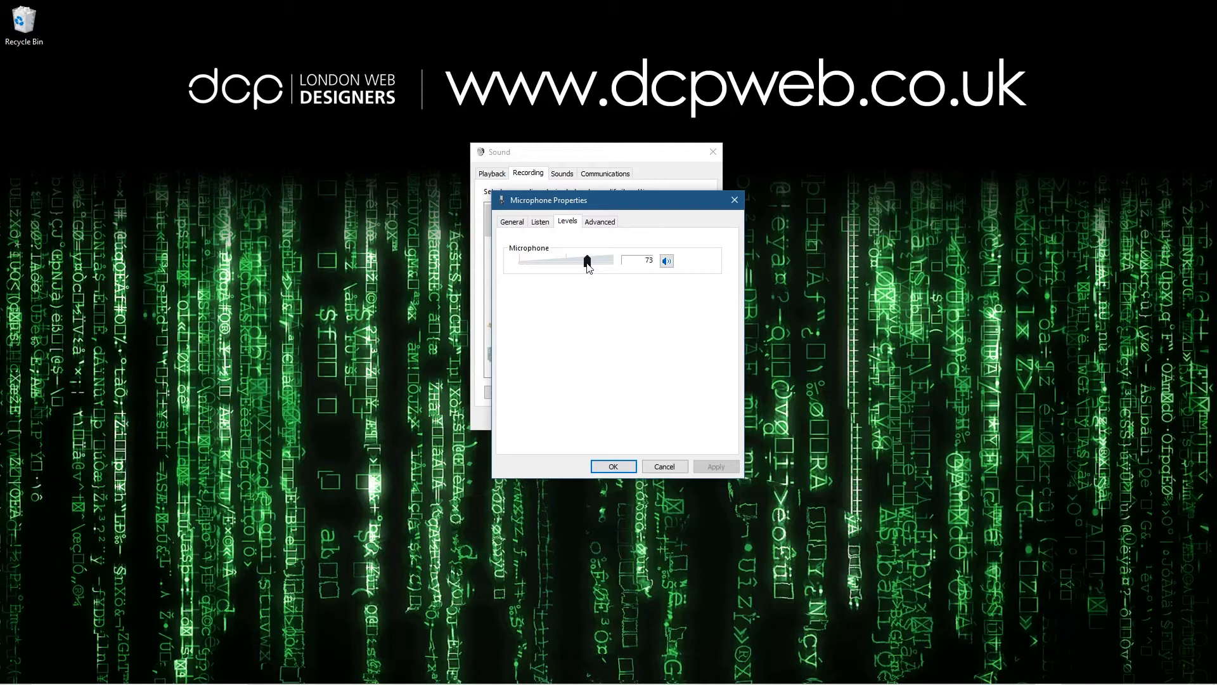
pyautogui.moveTo(587, 259); pyautogui.dragTo(576, 260)
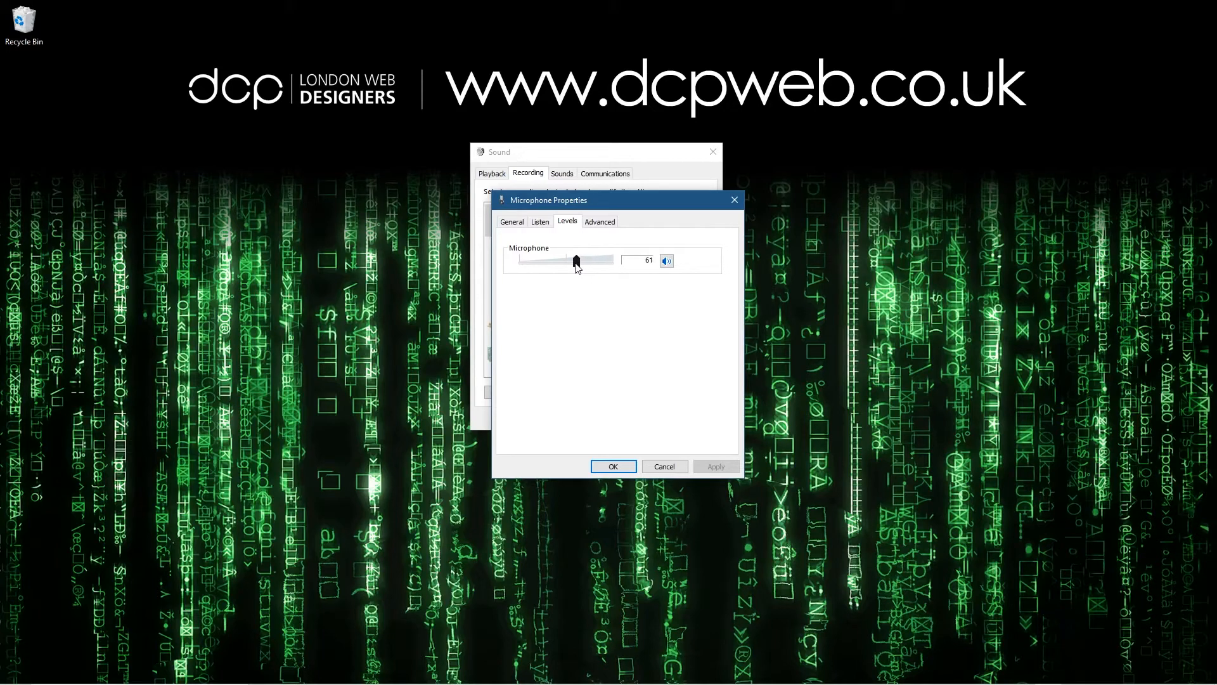
pyautogui.moveTo(578, 259); pyautogui.dragTo(612, 260)
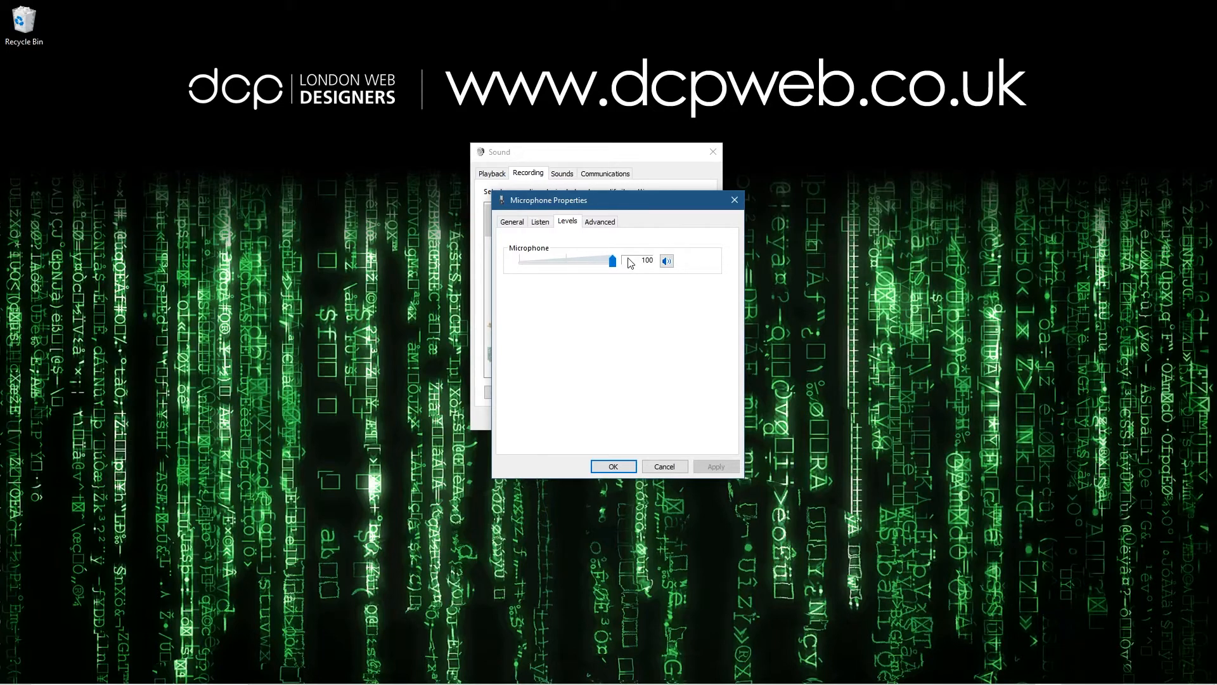
pyautogui.moveTo(602, 341)
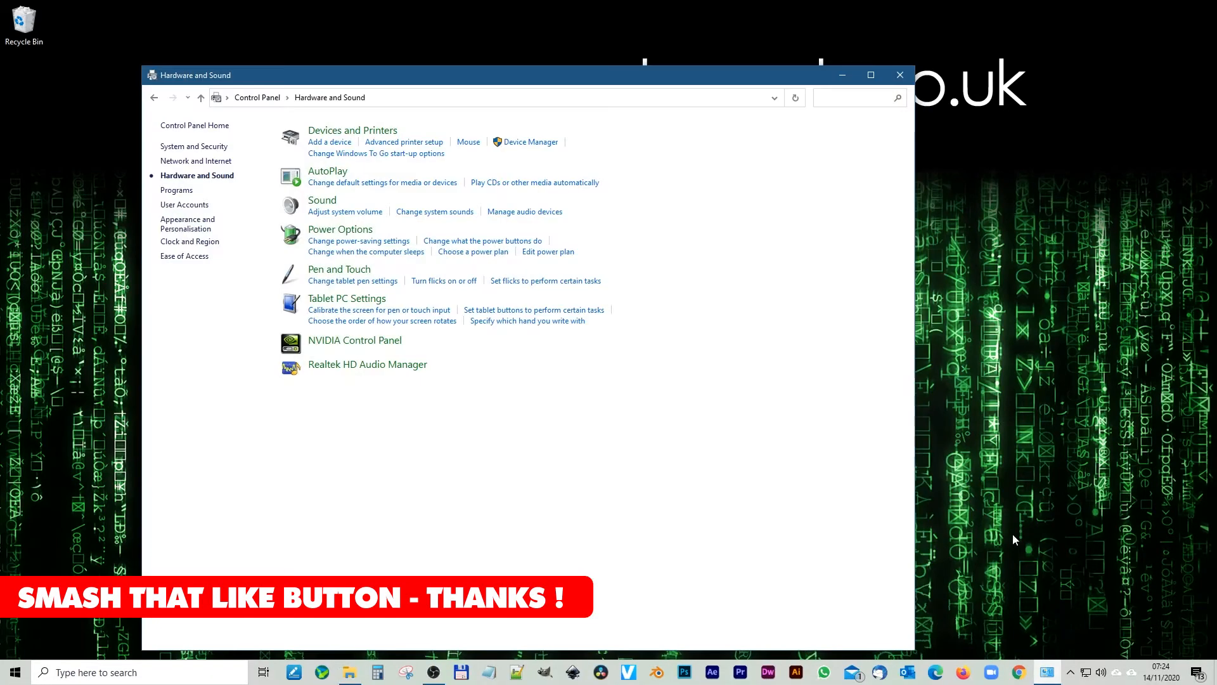
# - Close the Control Panel window, leaving the desktop
pyautogui.click(899, 75)
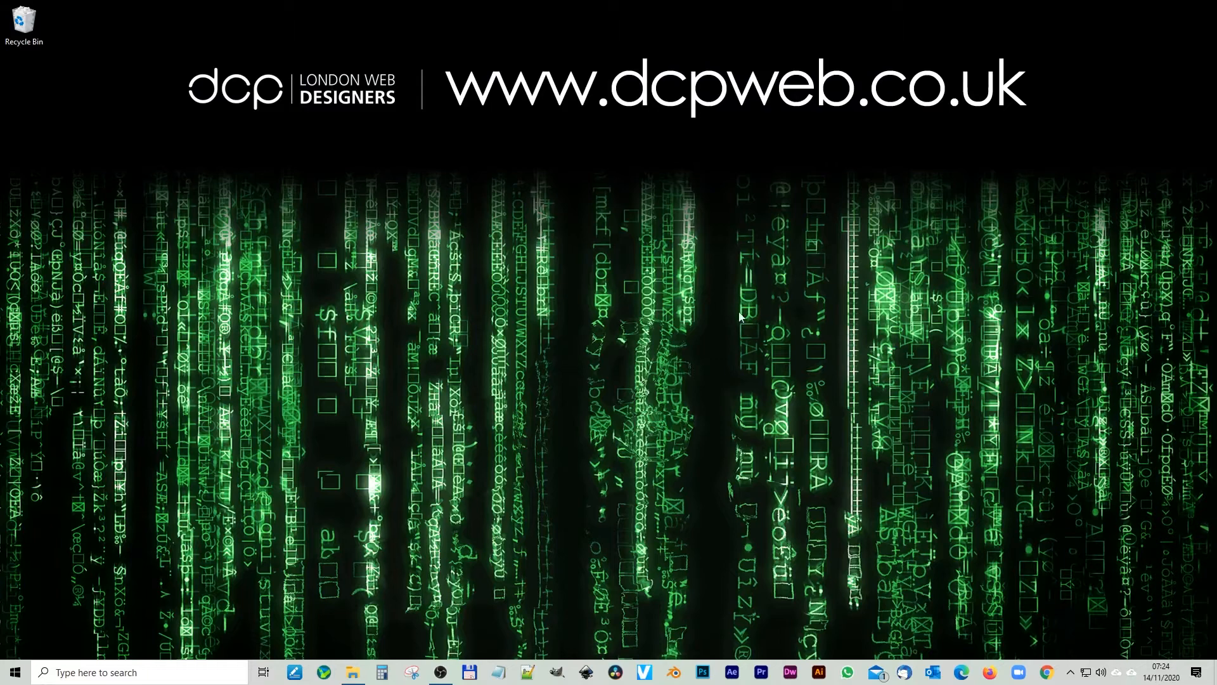